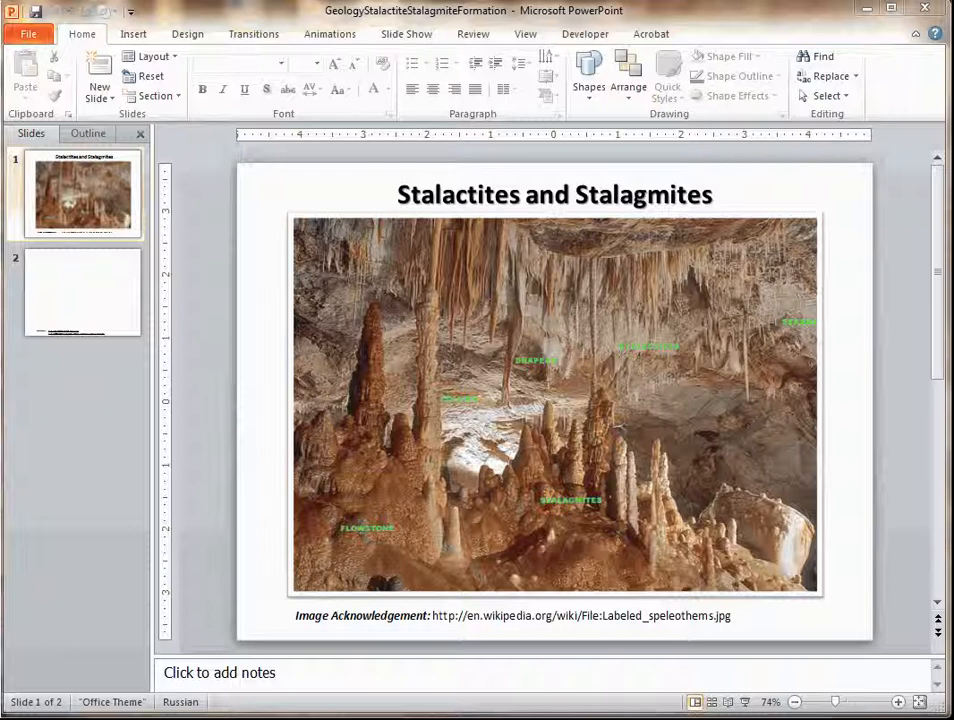
- Show the Insert ribbon's Audio choices for slide 1, briefly trying Clip Art Audio
{"action": "left_click", "coordinate": [132, 32]}
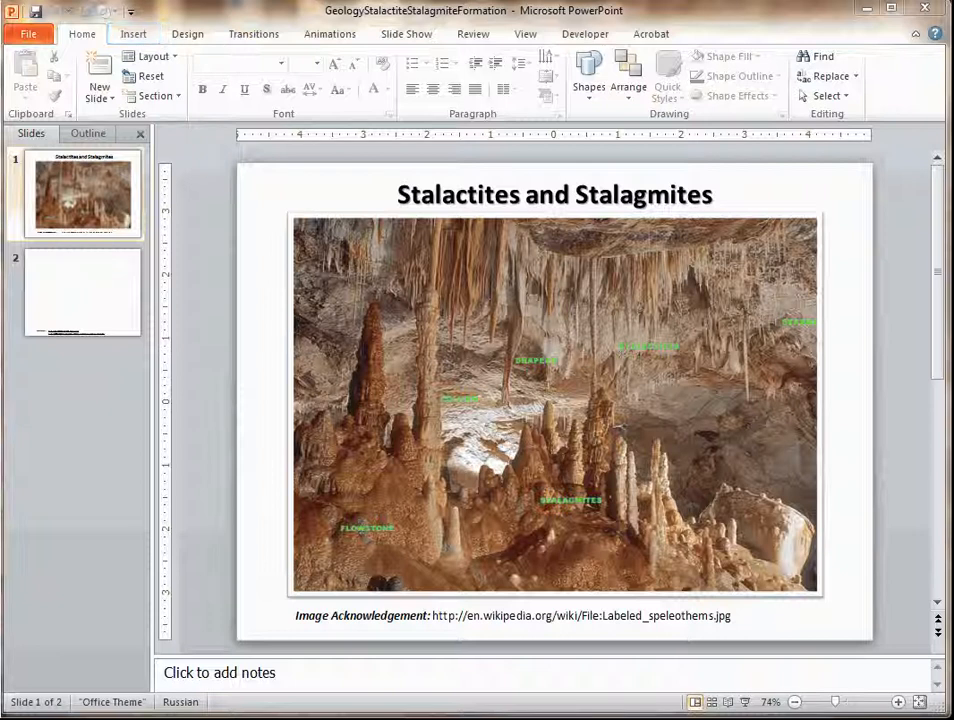
{"action": "left_click", "coordinate": [852, 76]}
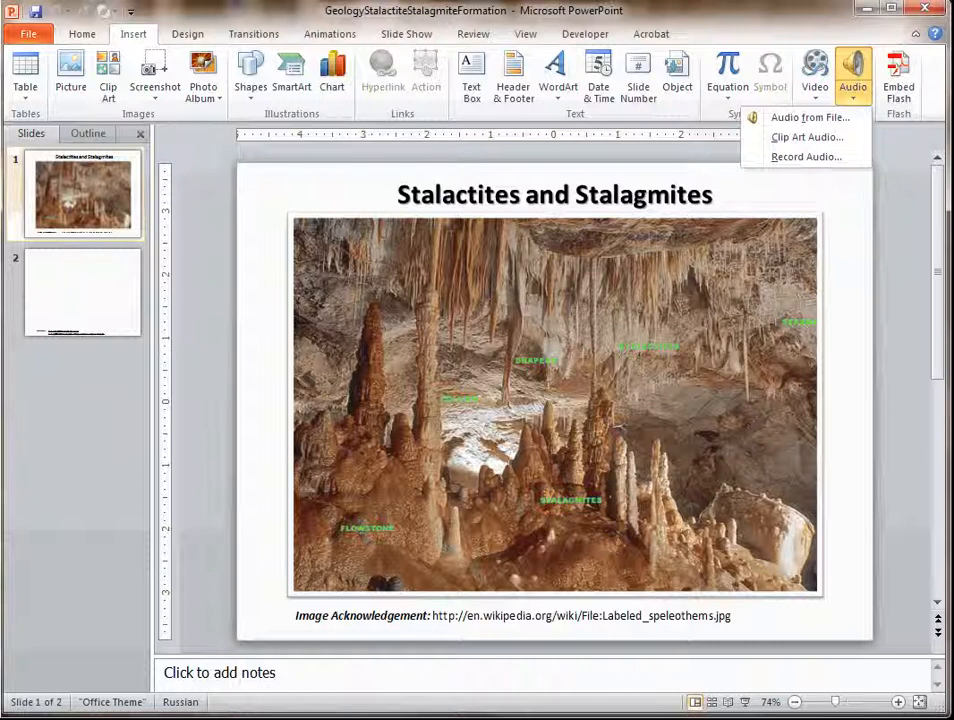
{"action": "mouse_move", "coordinate": [806, 136]}
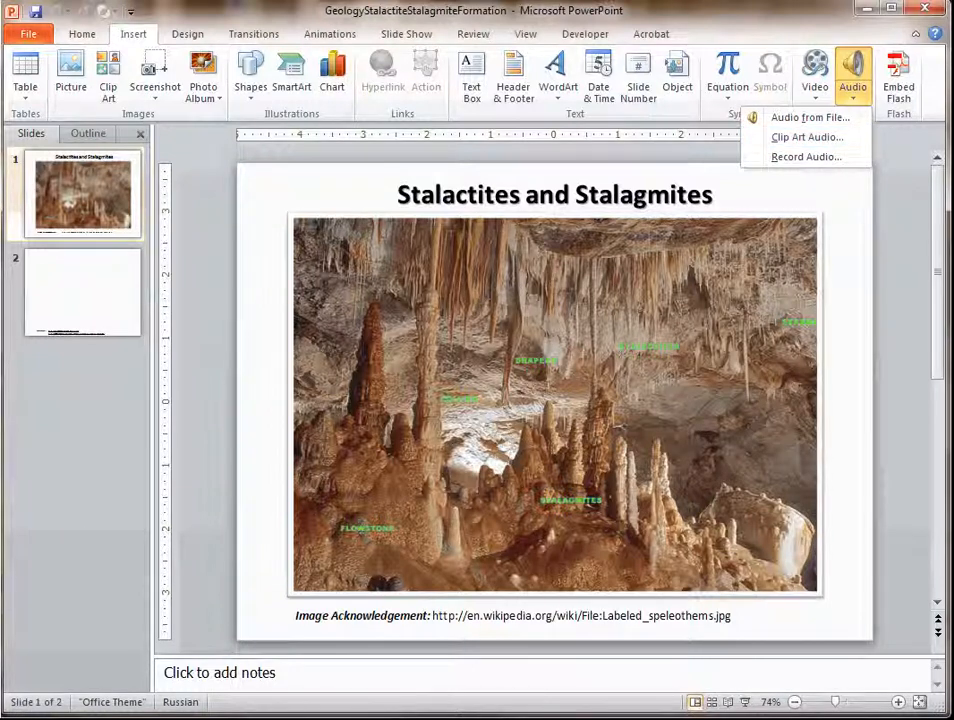
{"action": "left_click", "coordinate": [804, 136]}
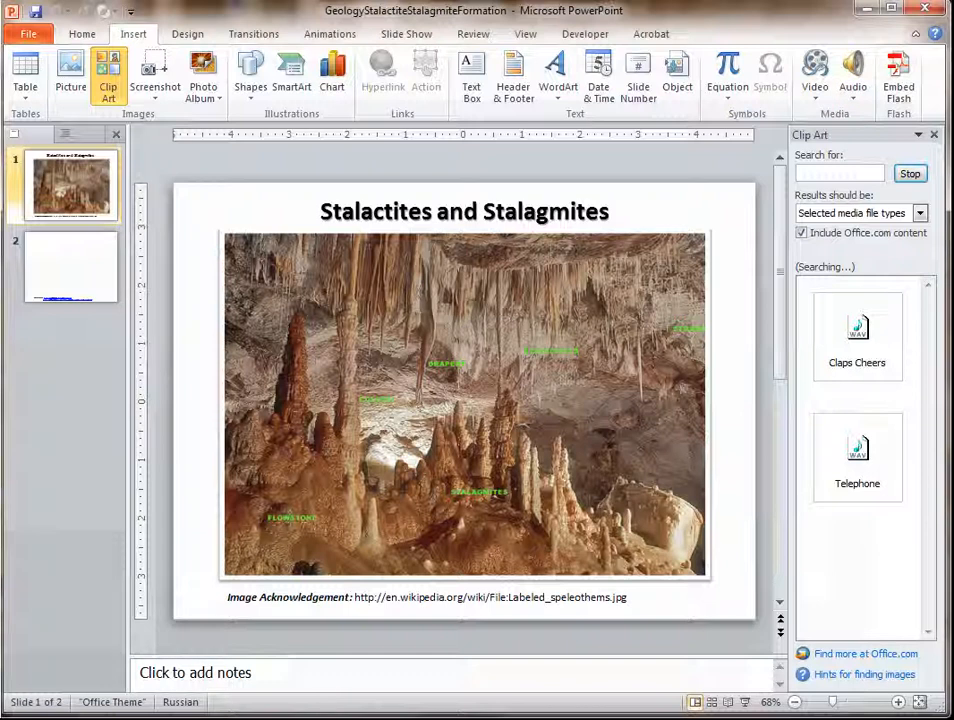
{"action": "left_click", "coordinate": [852, 76]}
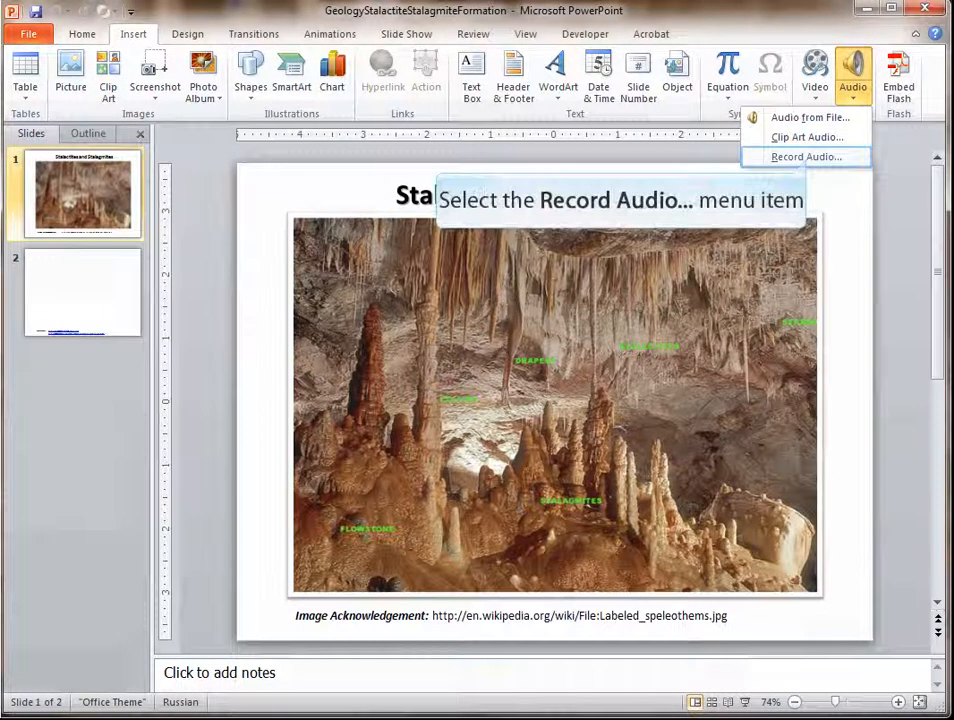
- Record a narration in the Record Sound dialog and add it to the title slide
{"action": "left_click", "coordinate": [804, 156]}
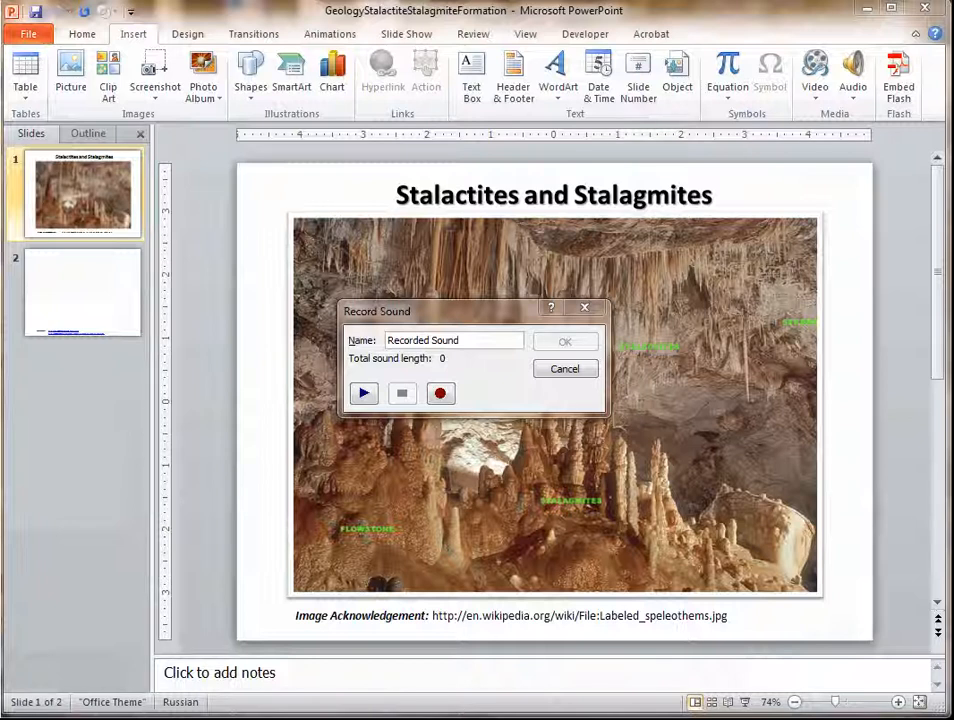
{"action": "left_click", "coordinate": [564, 368]}
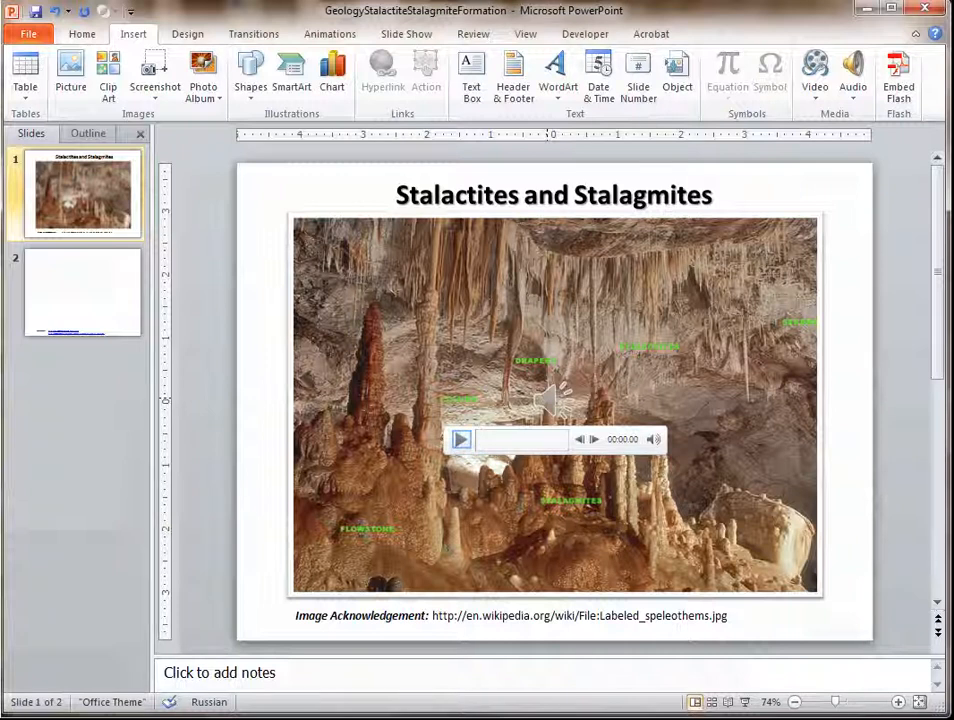
- Select the narration clip on the slide and play it back
{"action": "left_click", "coordinate": [460, 440]}
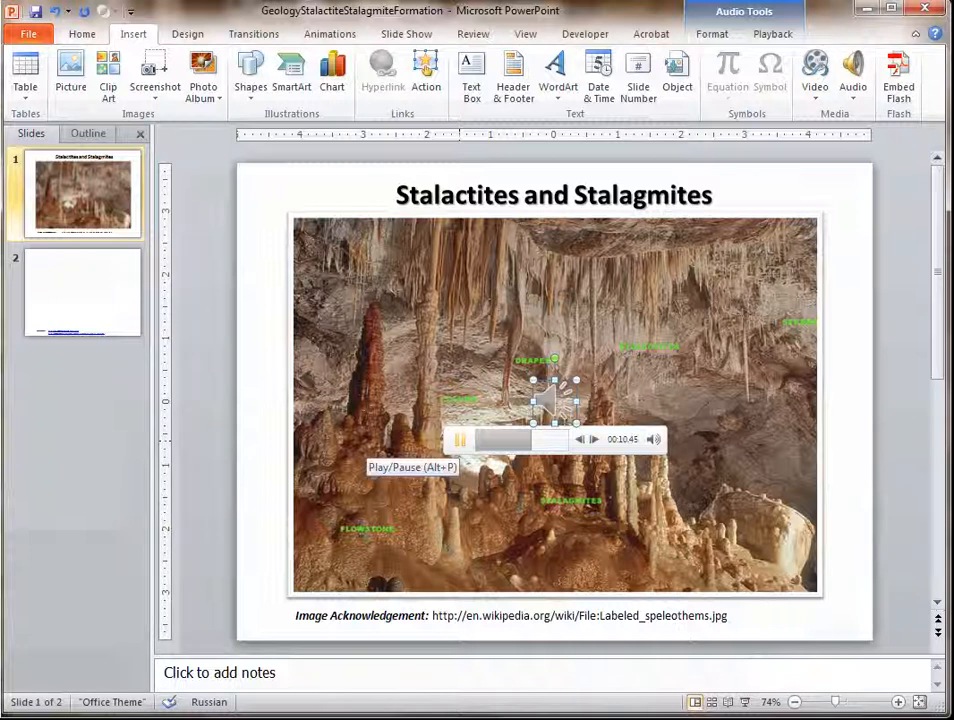
{"action": "left_click", "coordinate": [460, 440]}
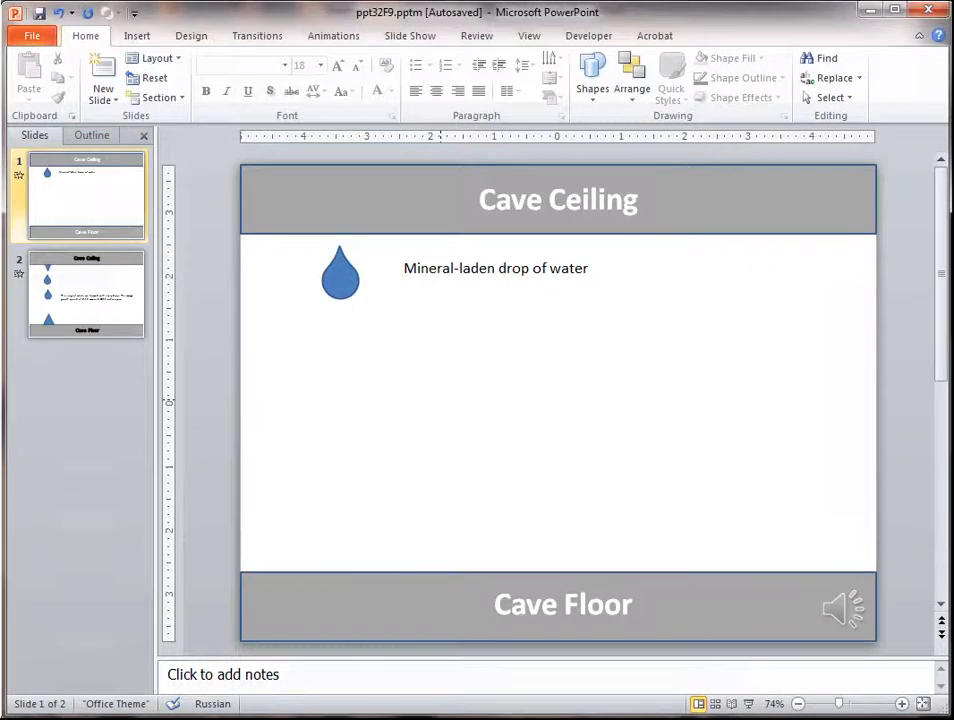
- Start Create a Video via Save & Send, recording slide timings and narration
{"action": "left_click", "coordinate": [32, 36]}
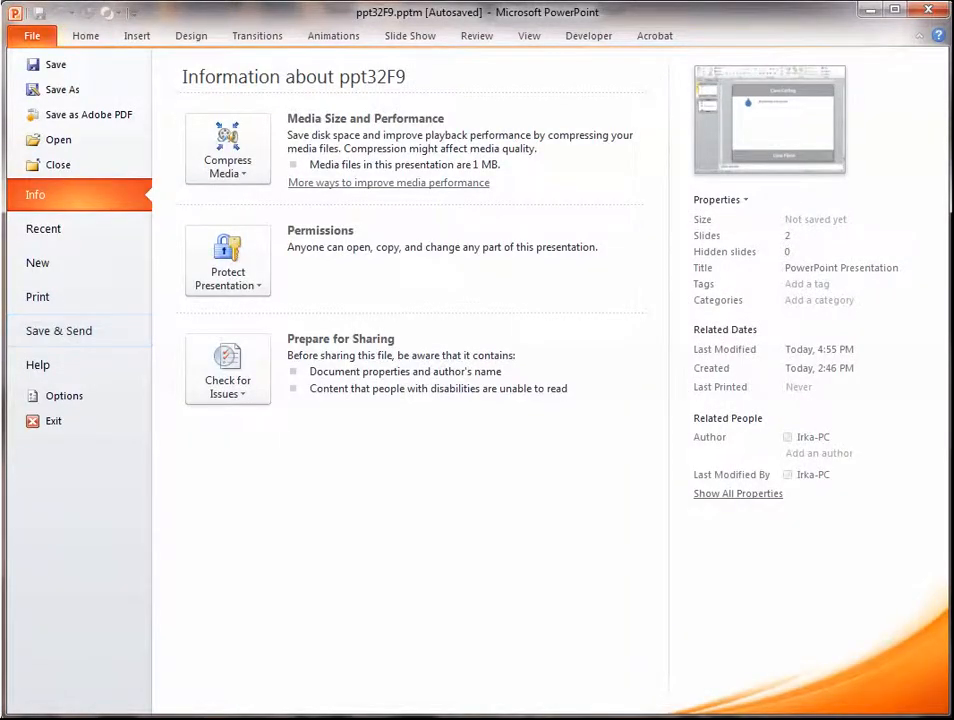
{"action": "left_click", "coordinate": [58, 330]}
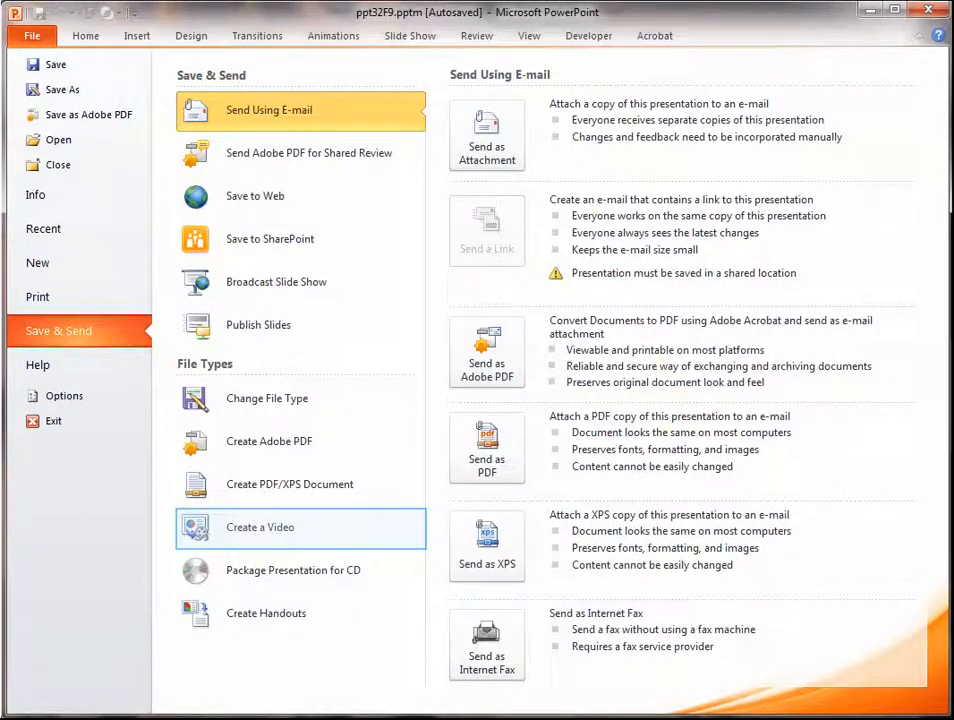
{"action": "left_click", "coordinate": [260, 528]}
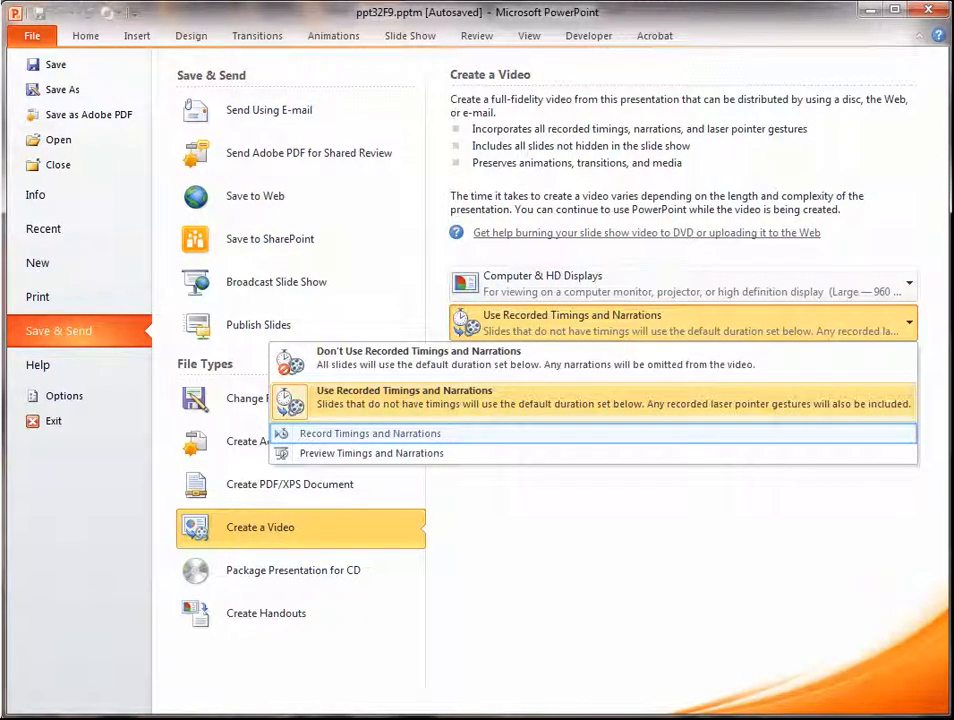
{"action": "left_click", "coordinate": [368, 432]}
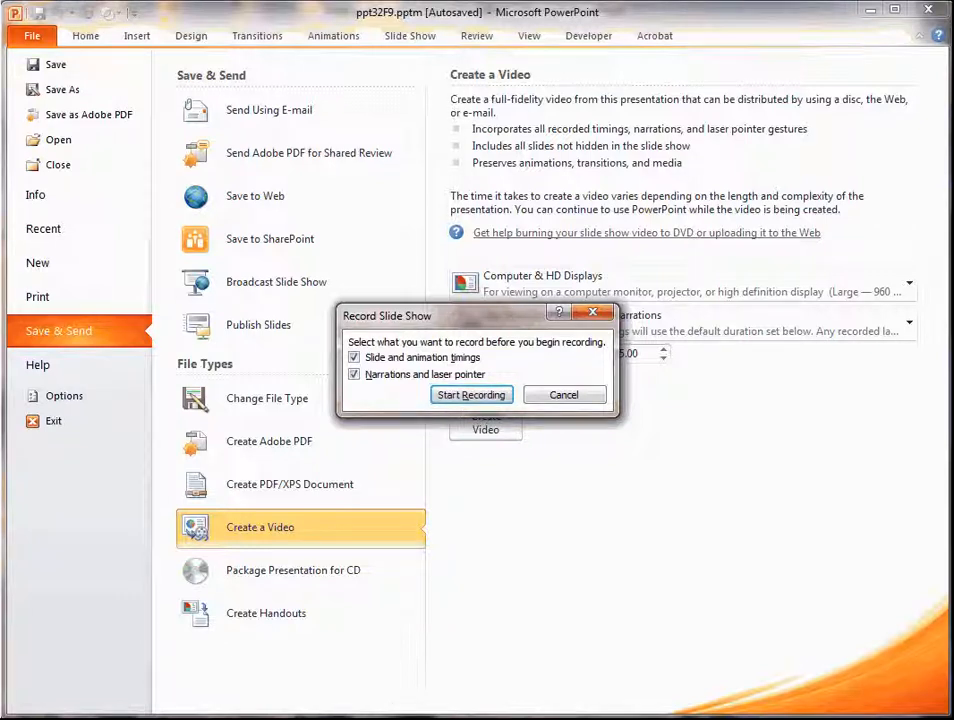
{"action": "left_click", "coordinate": [470, 394]}
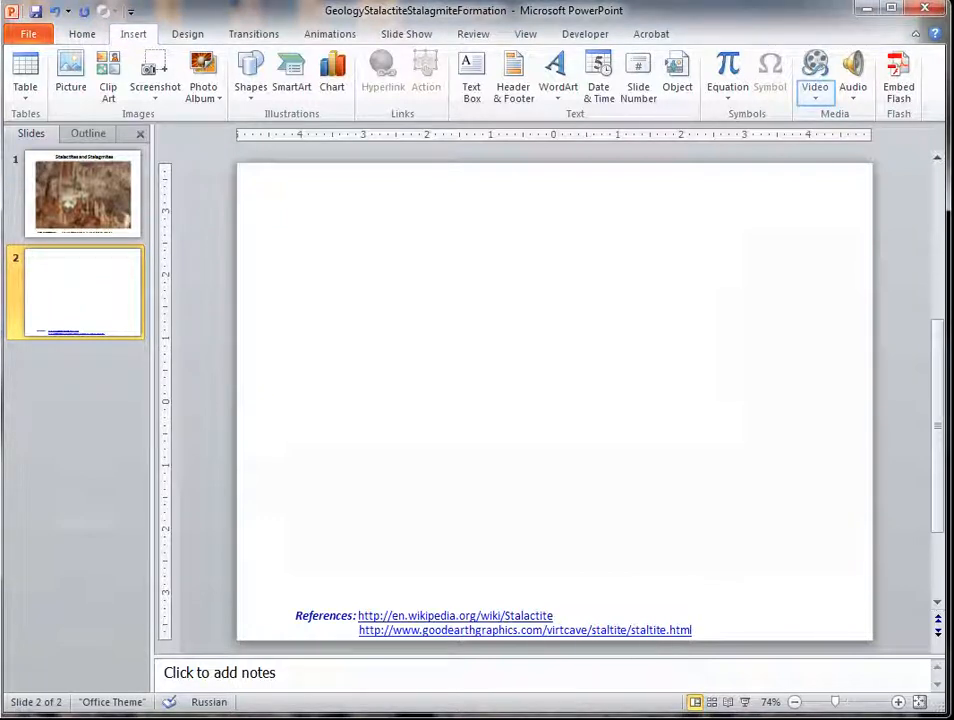
- Insert the GeologyFormation video file from the computer onto slide 2
{"action": "left_click", "coordinate": [814, 70]}
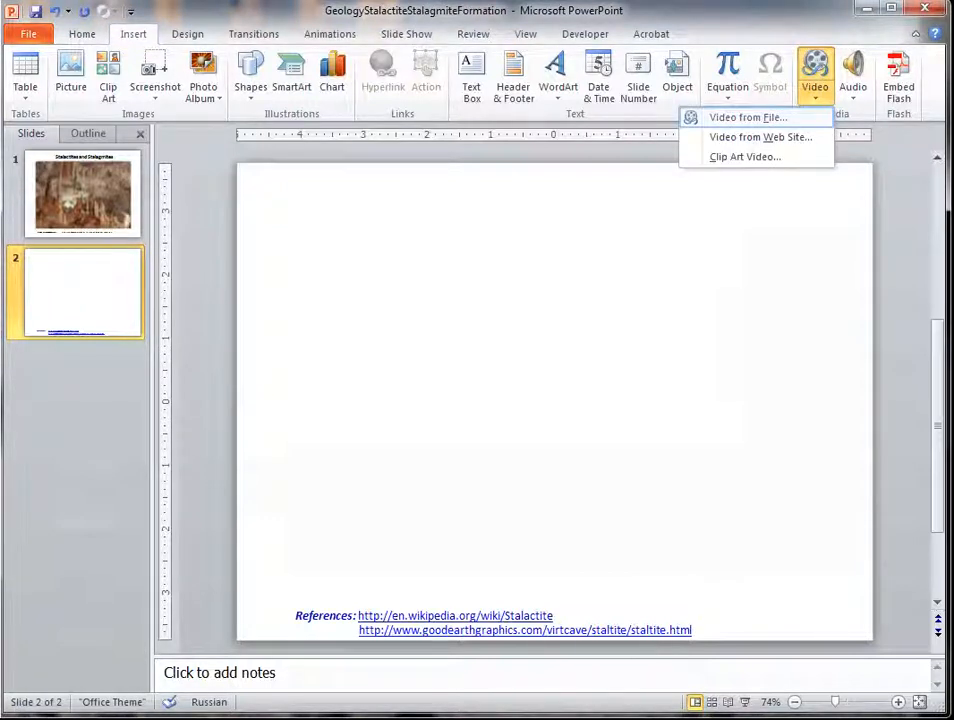
{"action": "left_click", "coordinate": [748, 116]}
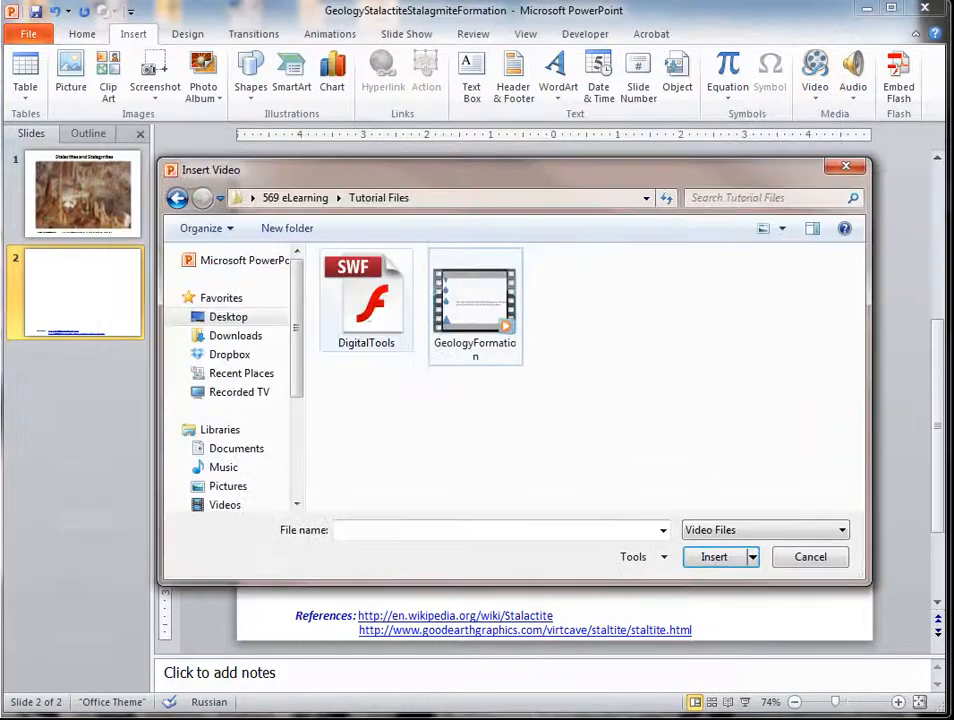
{"action": "left_click", "coordinate": [714, 556]}
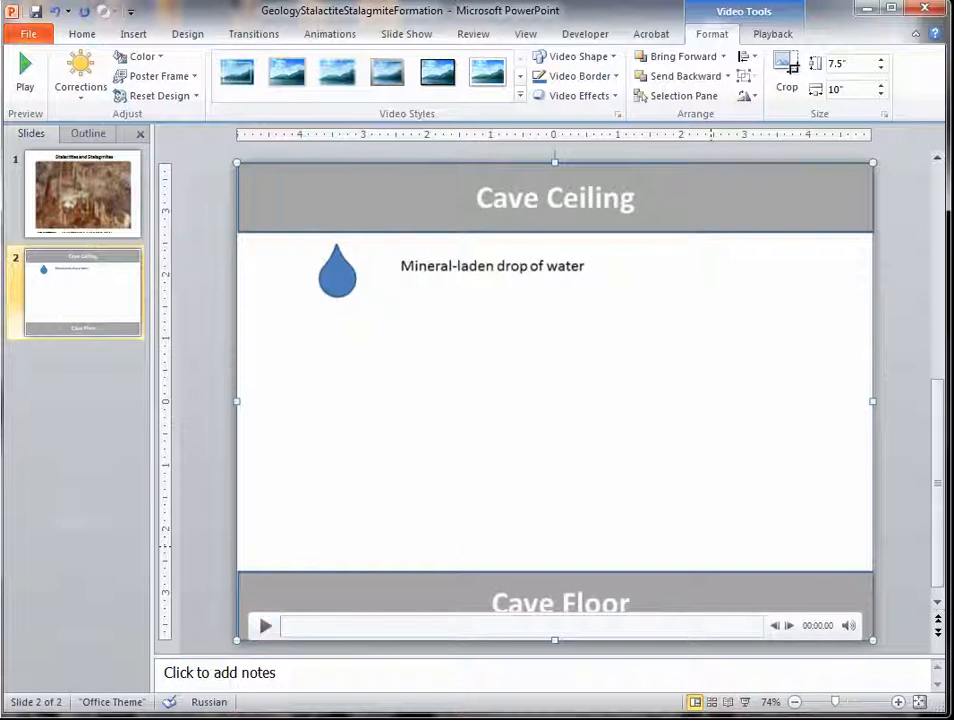
- Play the inserted cave video on slide 2 to preview it
{"action": "left_click", "coordinate": [264, 624]}
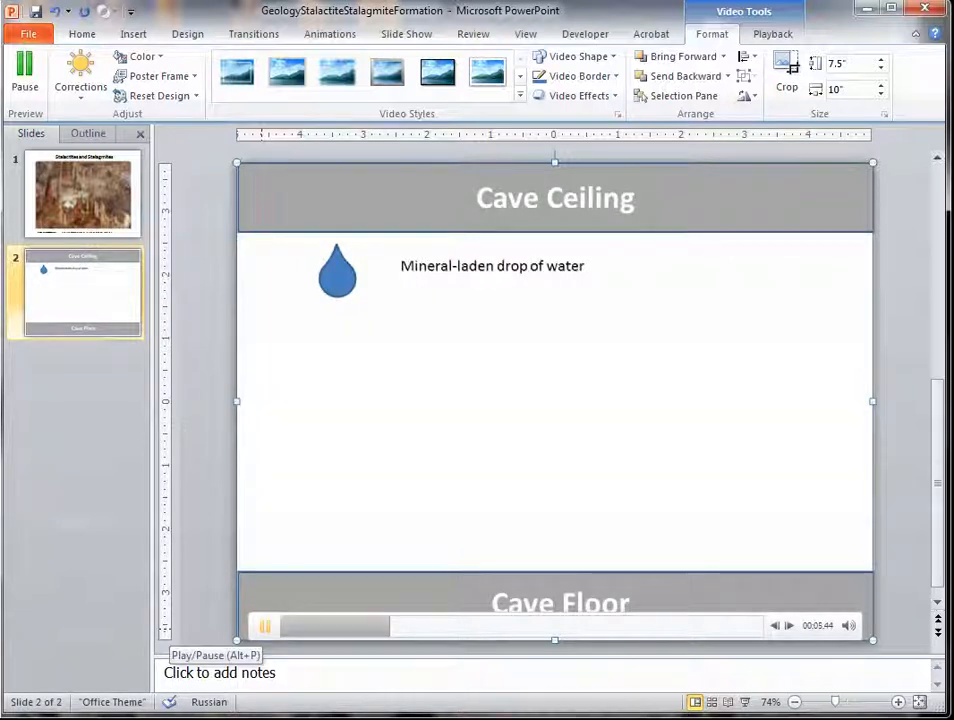
{"action": "left_click", "coordinate": [264, 624]}
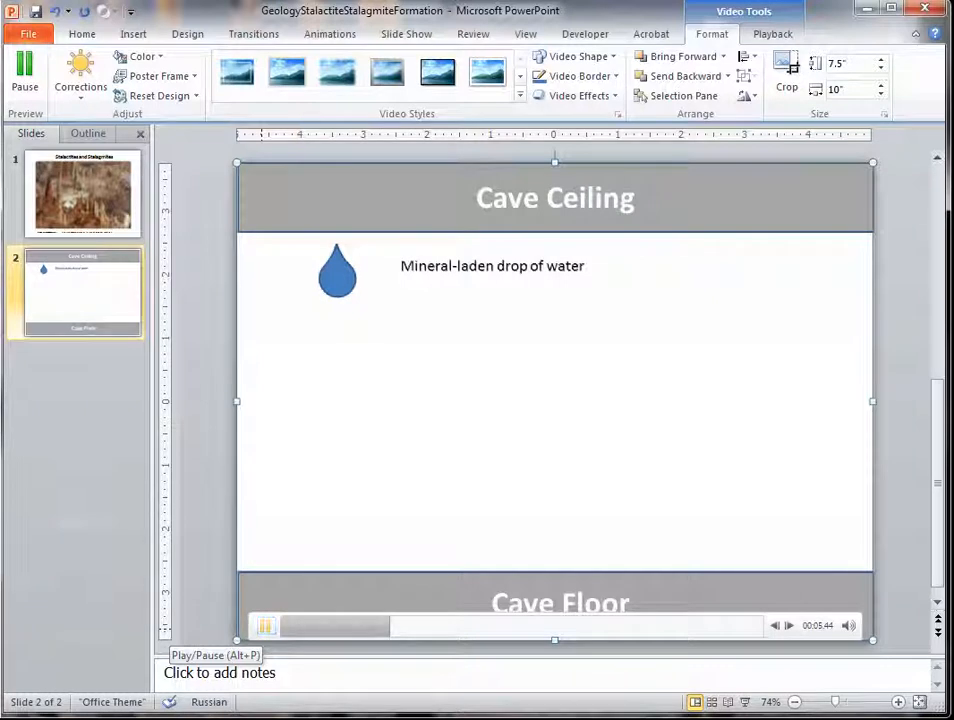
{"action": "left_click", "coordinate": [24, 76]}
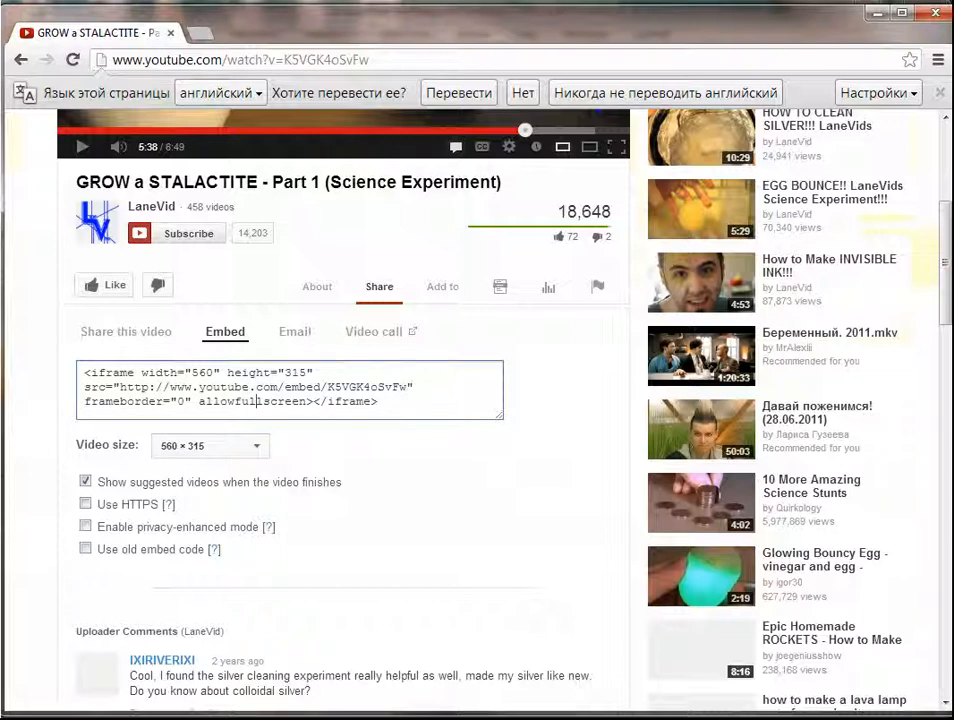
- Tick Use old embed code and select the object-style embed code to copy it
{"action": "left_click", "coordinate": [84, 548]}
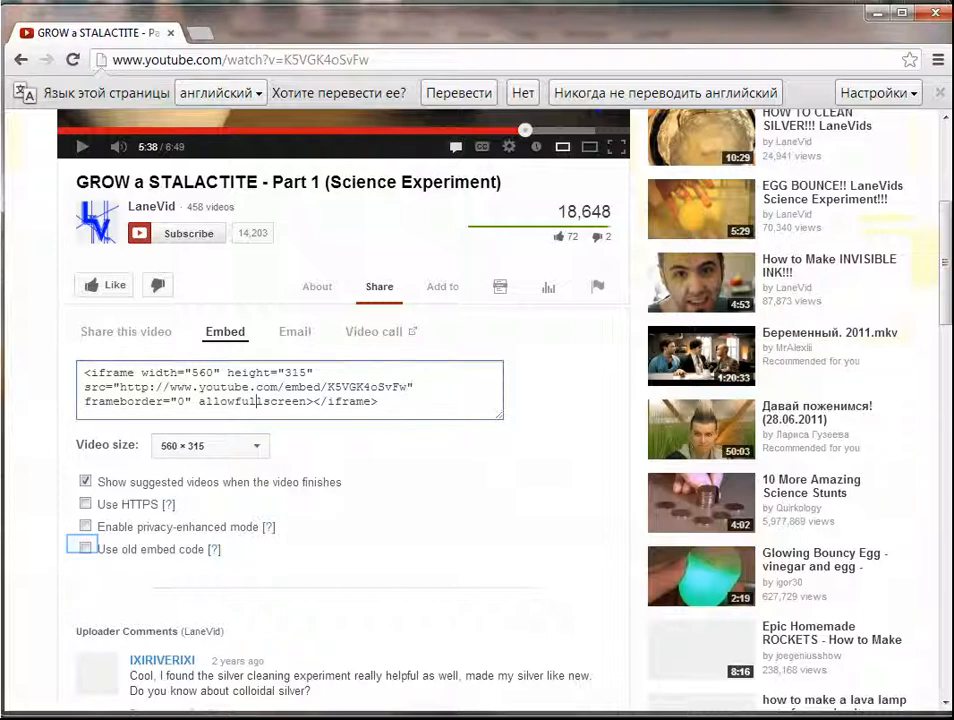
{"action": "left_click", "coordinate": [84, 548]}
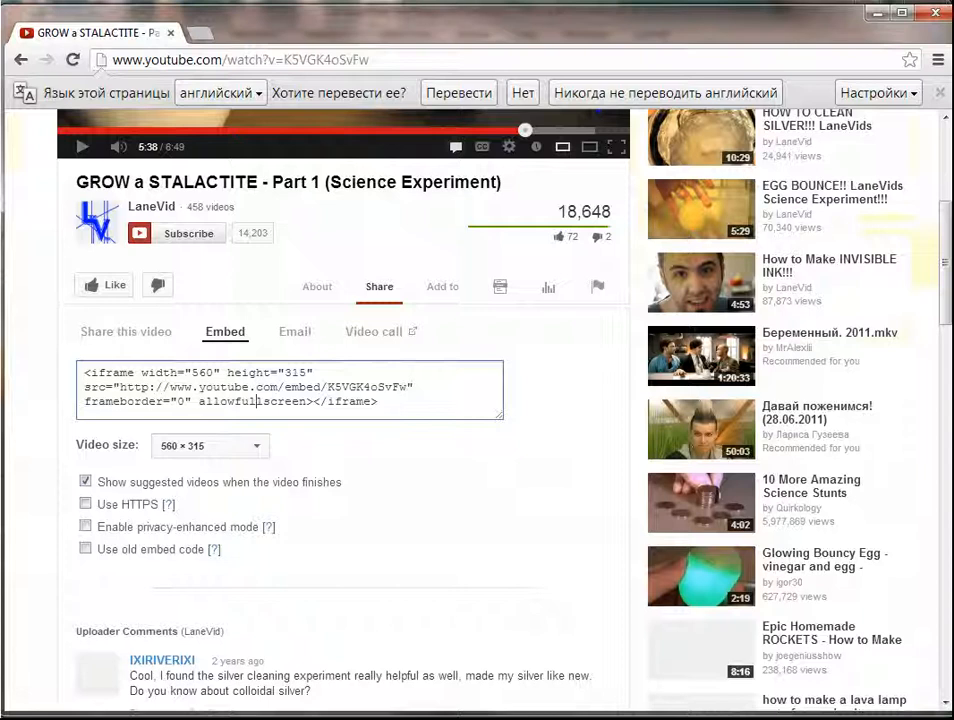
{"action": "left_click", "coordinate": [84, 548]}
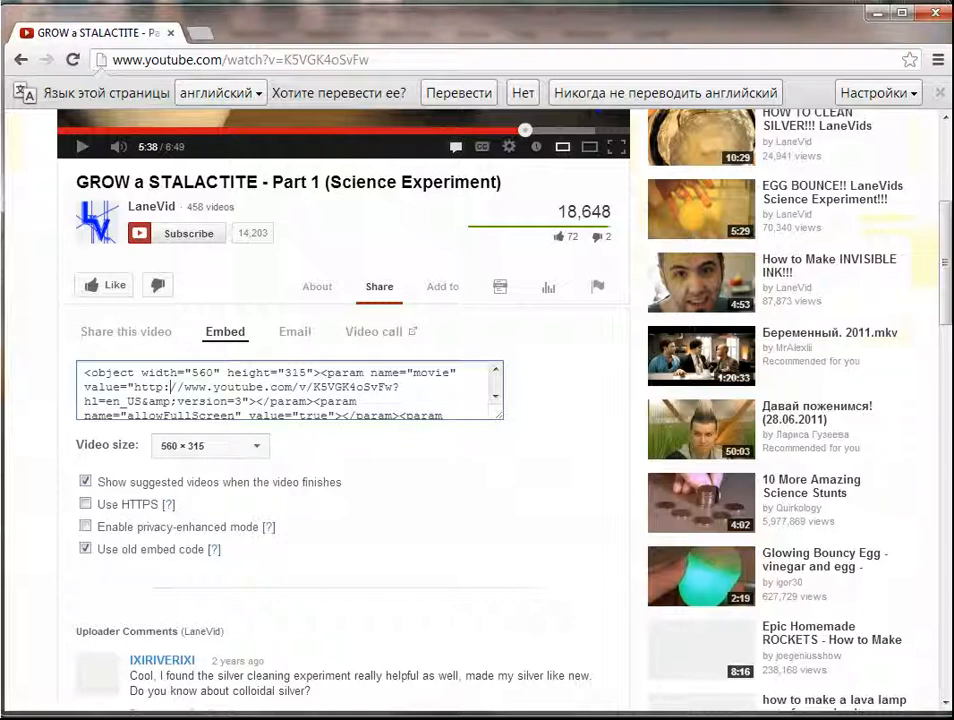
{"action": "left_click", "coordinate": [284, 390]}
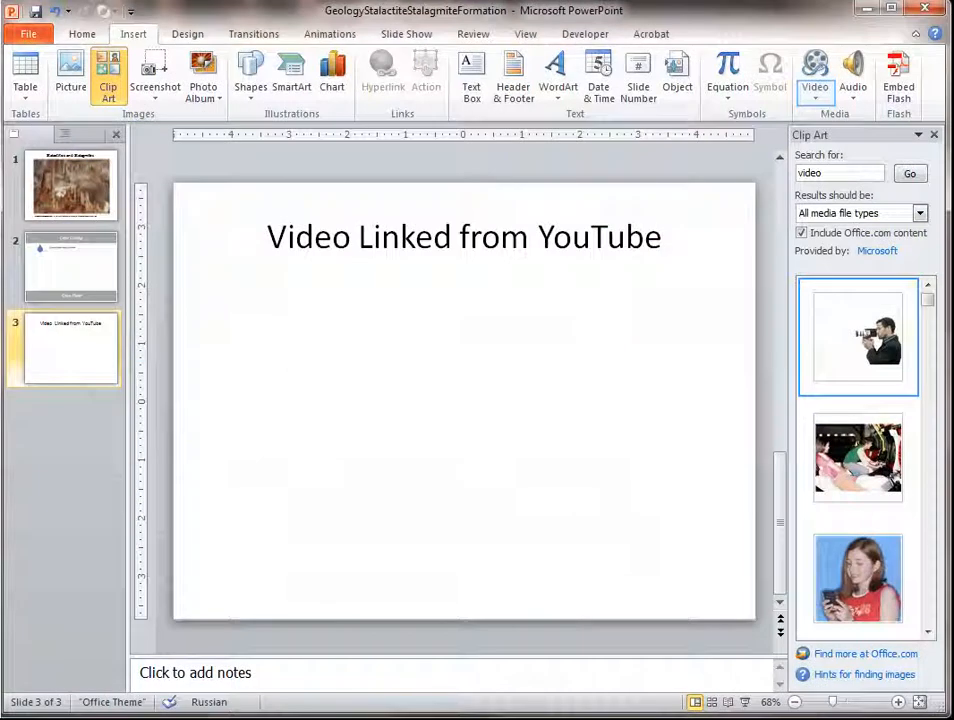
- Embed the pasted YouTube code as a web video on slide 3 and enlarge its frame
{"action": "left_click", "coordinate": [814, 76]}
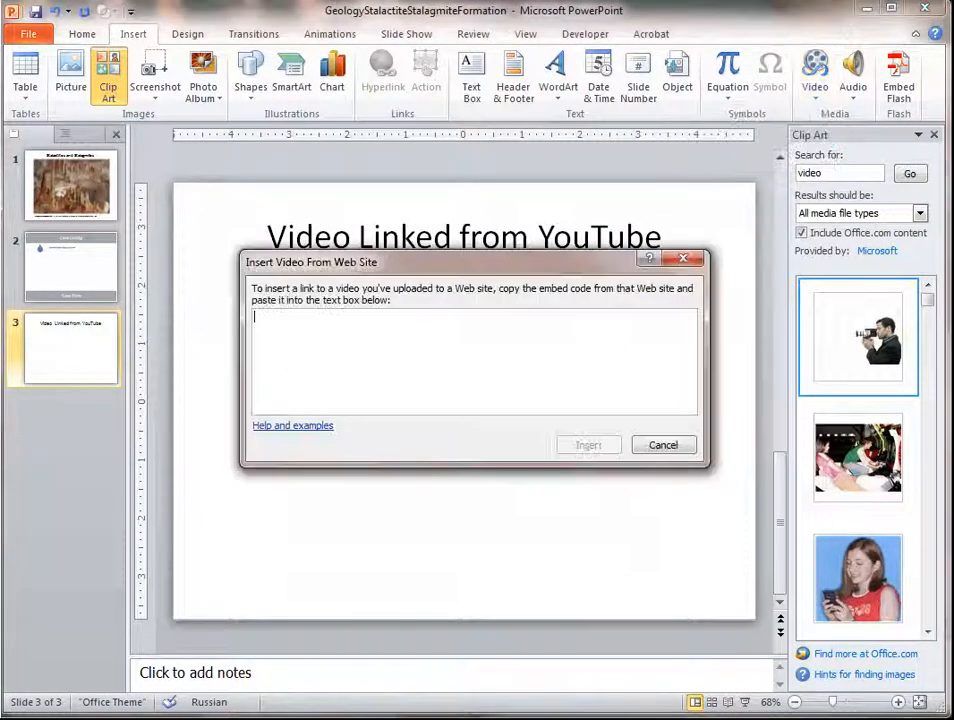
{"action": "left_click", "coordinate": [588, 444]}
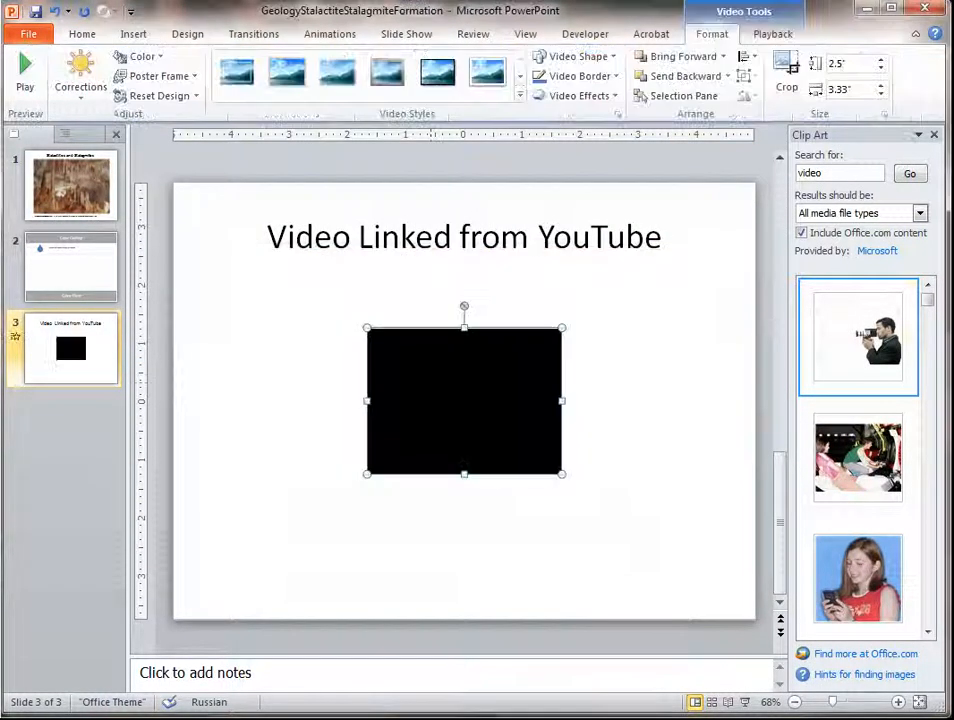
{"action": "left_click_drag", "start_coordinate": [464, 400], "coordinate": [348, 352]}
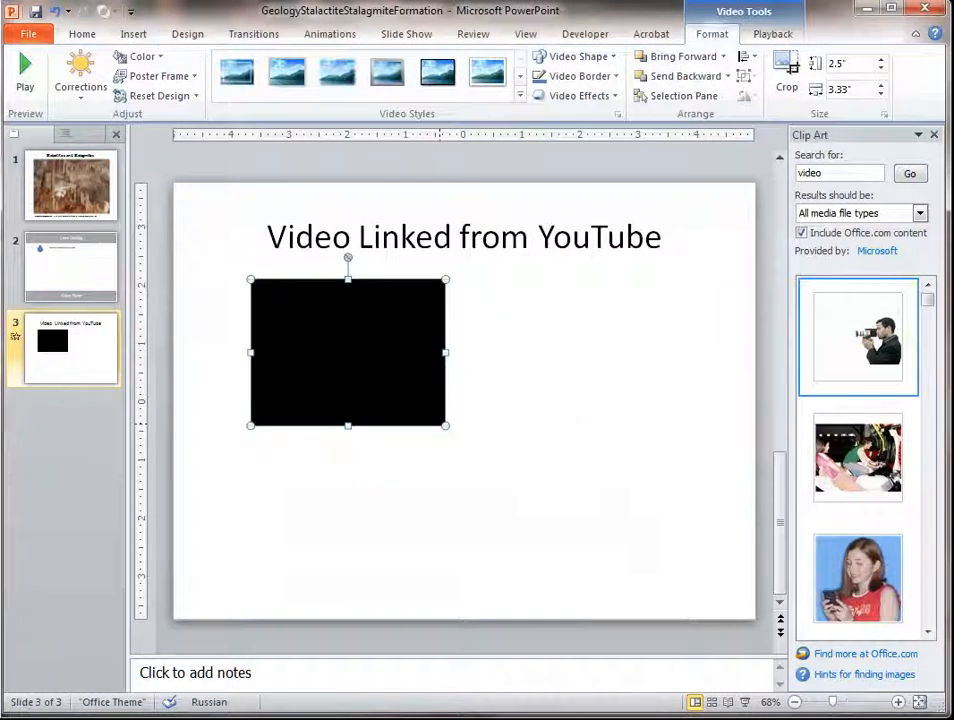
{"action": "left_click_drag", "start_coordinate": [446, 424], "coordinate": [664, 588]}
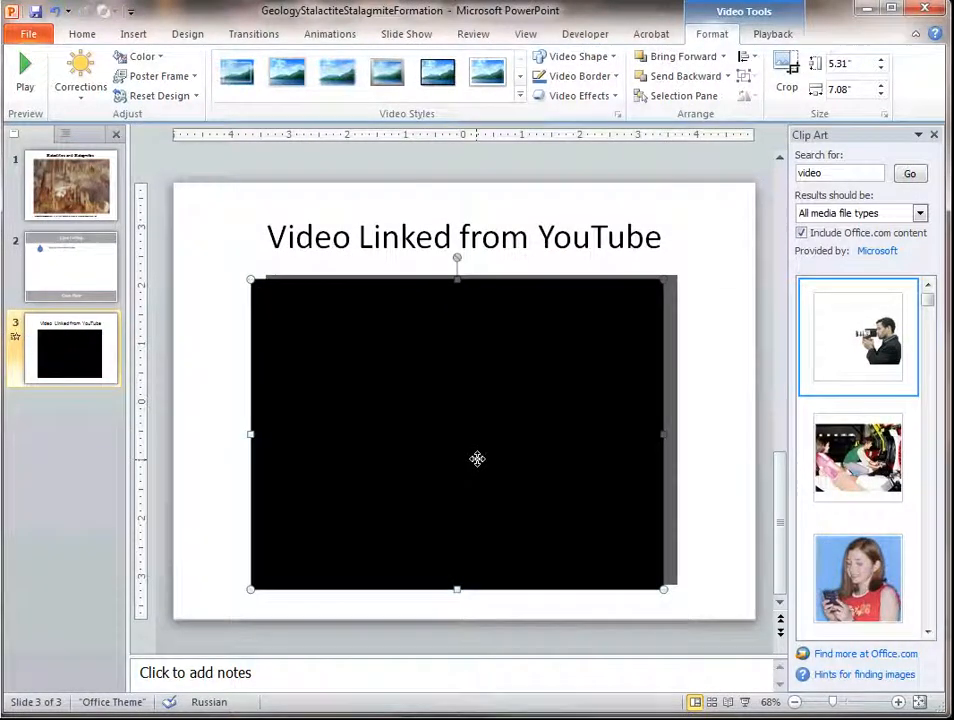